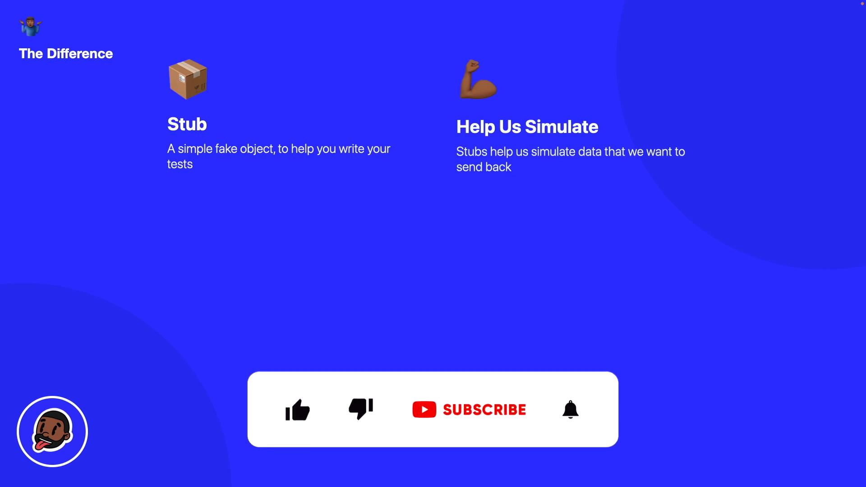
pyautogui.click(297, 410)
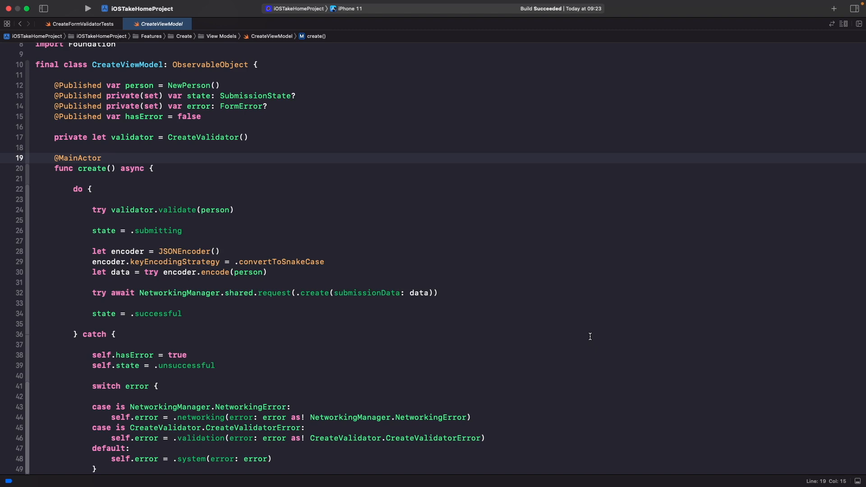
pyautogui.moveTo(219, 134)
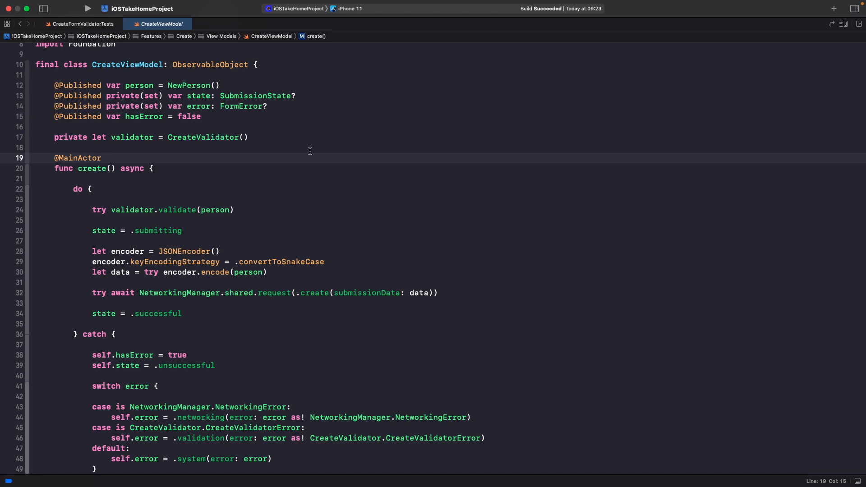
pyautogui.moveTo(319, 155)
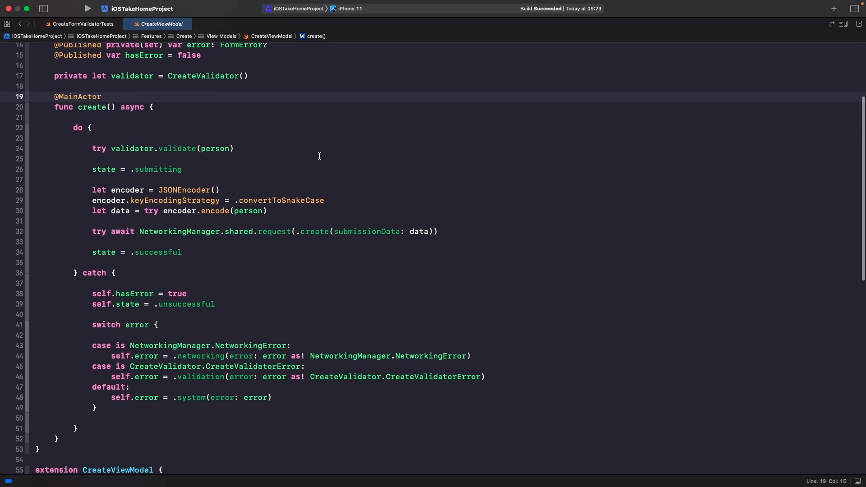
pyautogui.moveTo(233, 224)
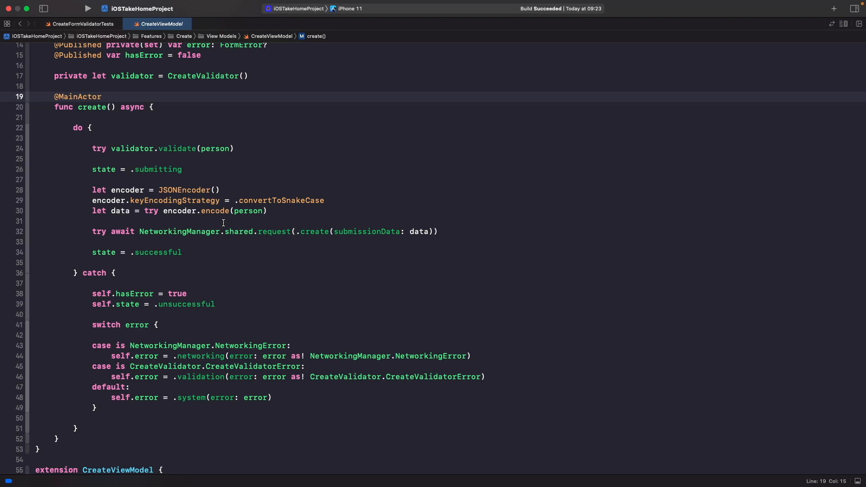
pyautogui.click(101, 96)
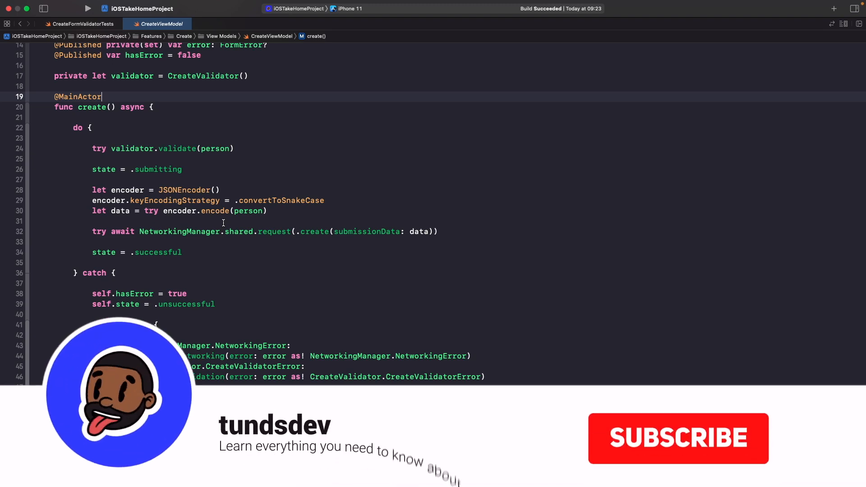
pyautogui.click(679, 438)
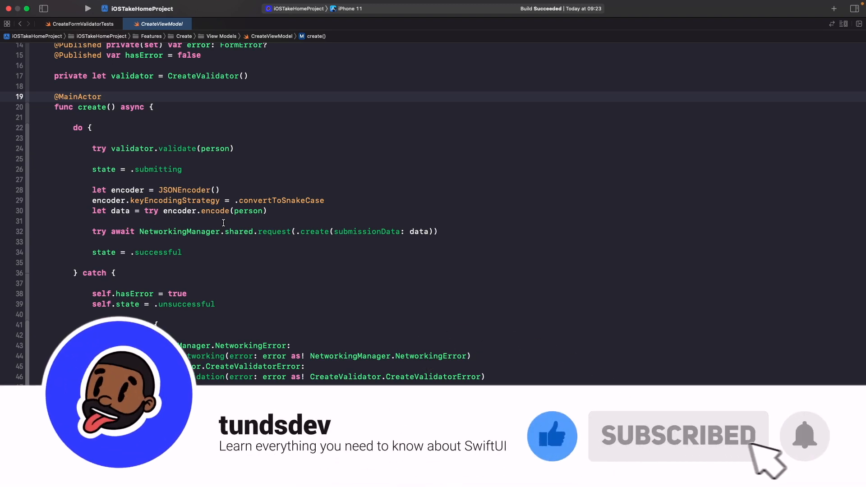
pyautogui.click(804, 436)
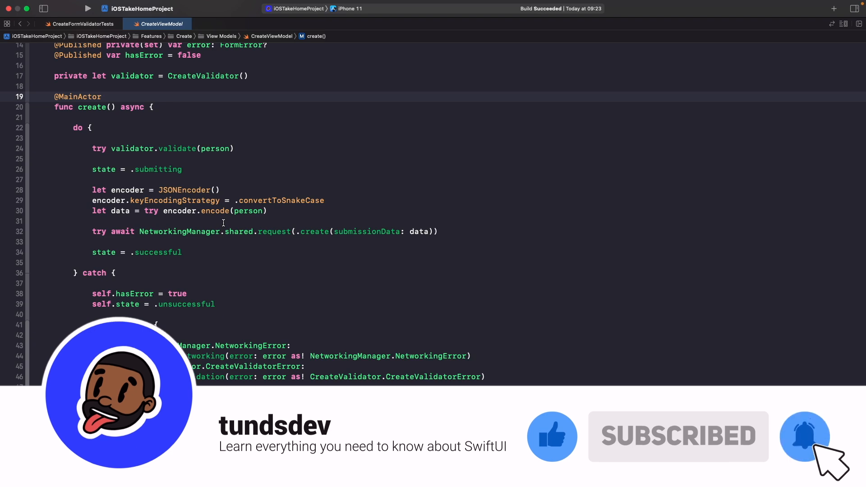